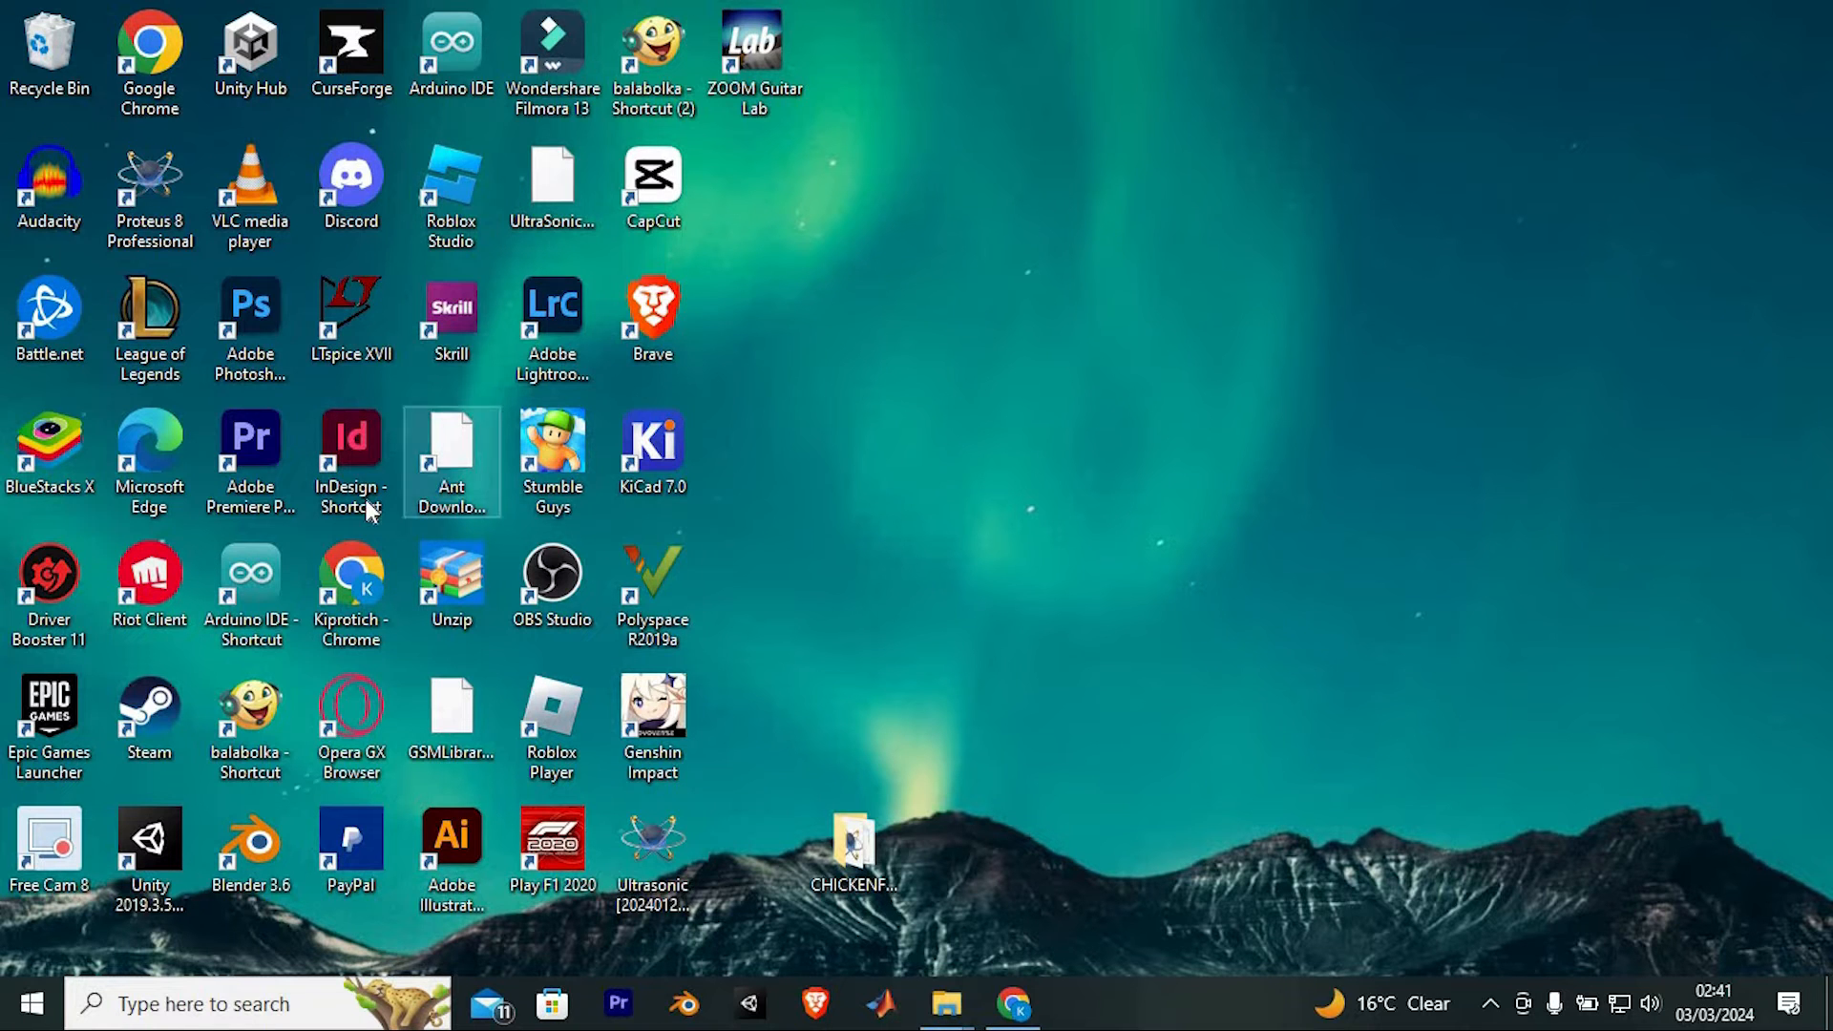
Step: Launch Chrome maximized and search Google for 'kahoot'
{"action": "left_click", "coordinate": [1012, 1003]}
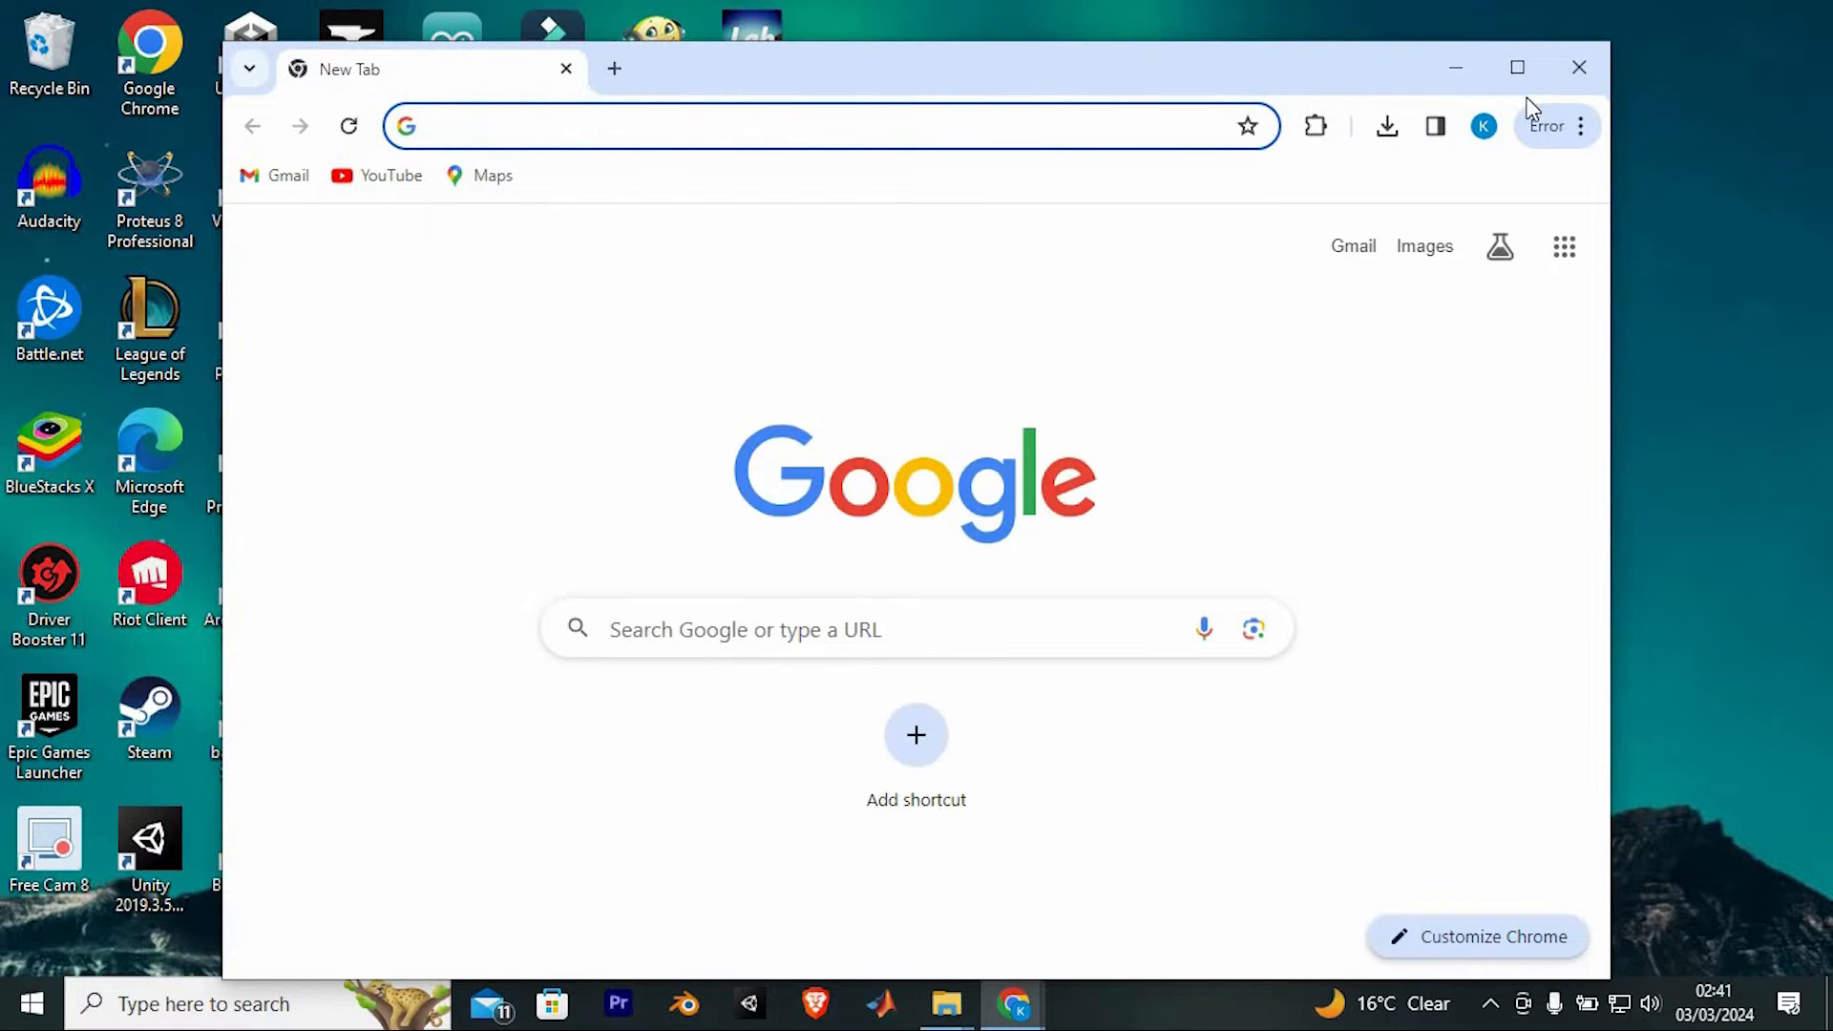
{"action": "left_click", "coordinate": [1516, 67]}
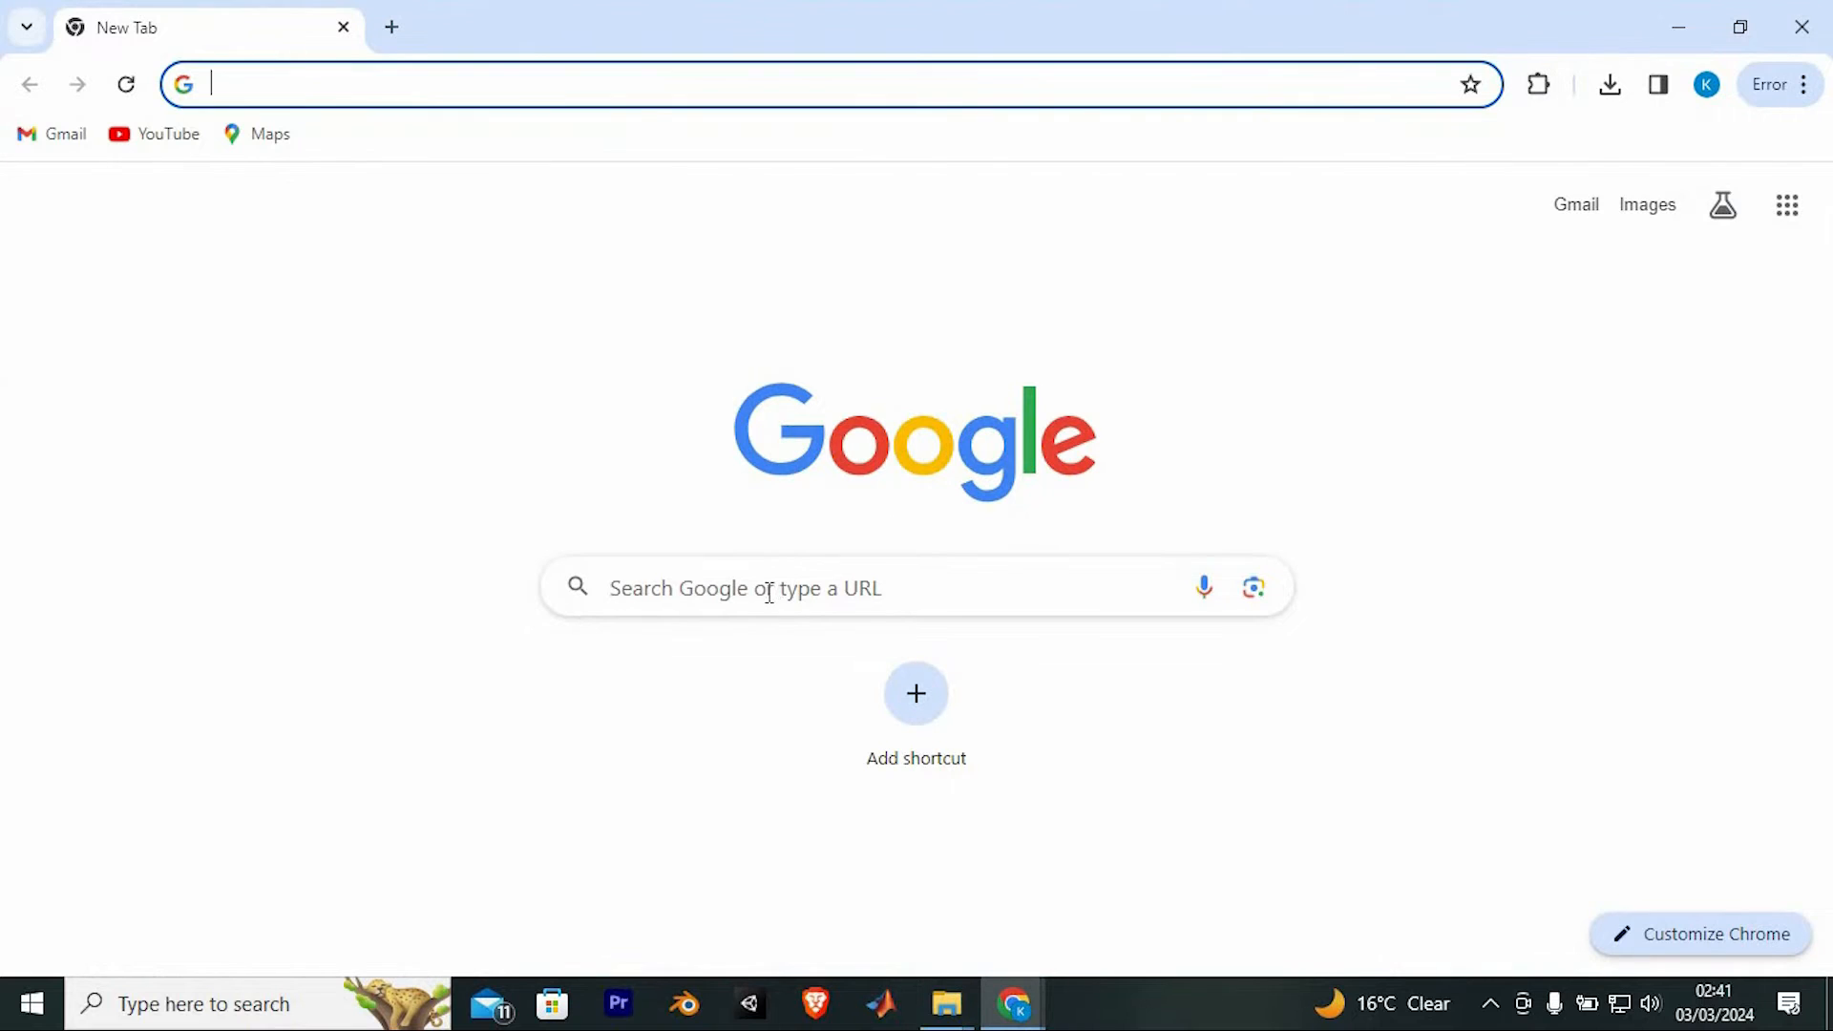
{"action": "type", "text": "kahoot"}
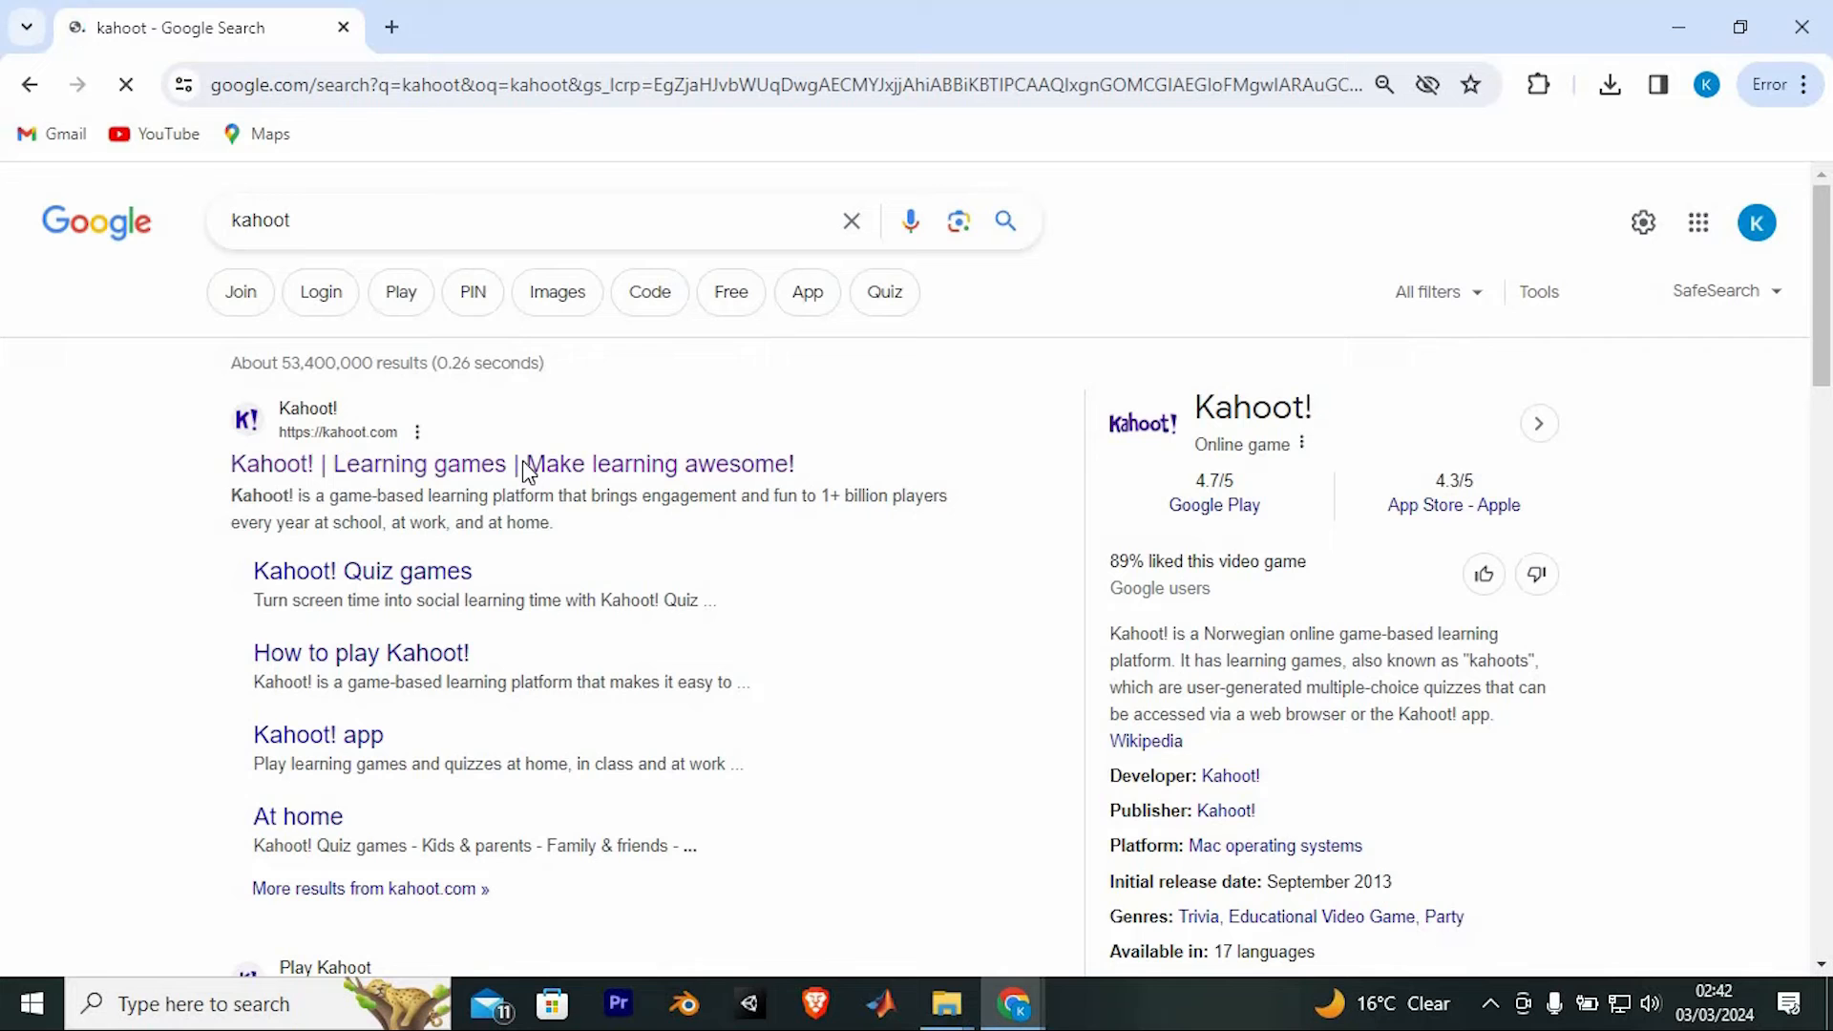
Step: Go to the Kahoot! site, log in, and show the Library with the 'Jesus study' kahoot
{"action": "left_click", "coordinate": [511, 464]}
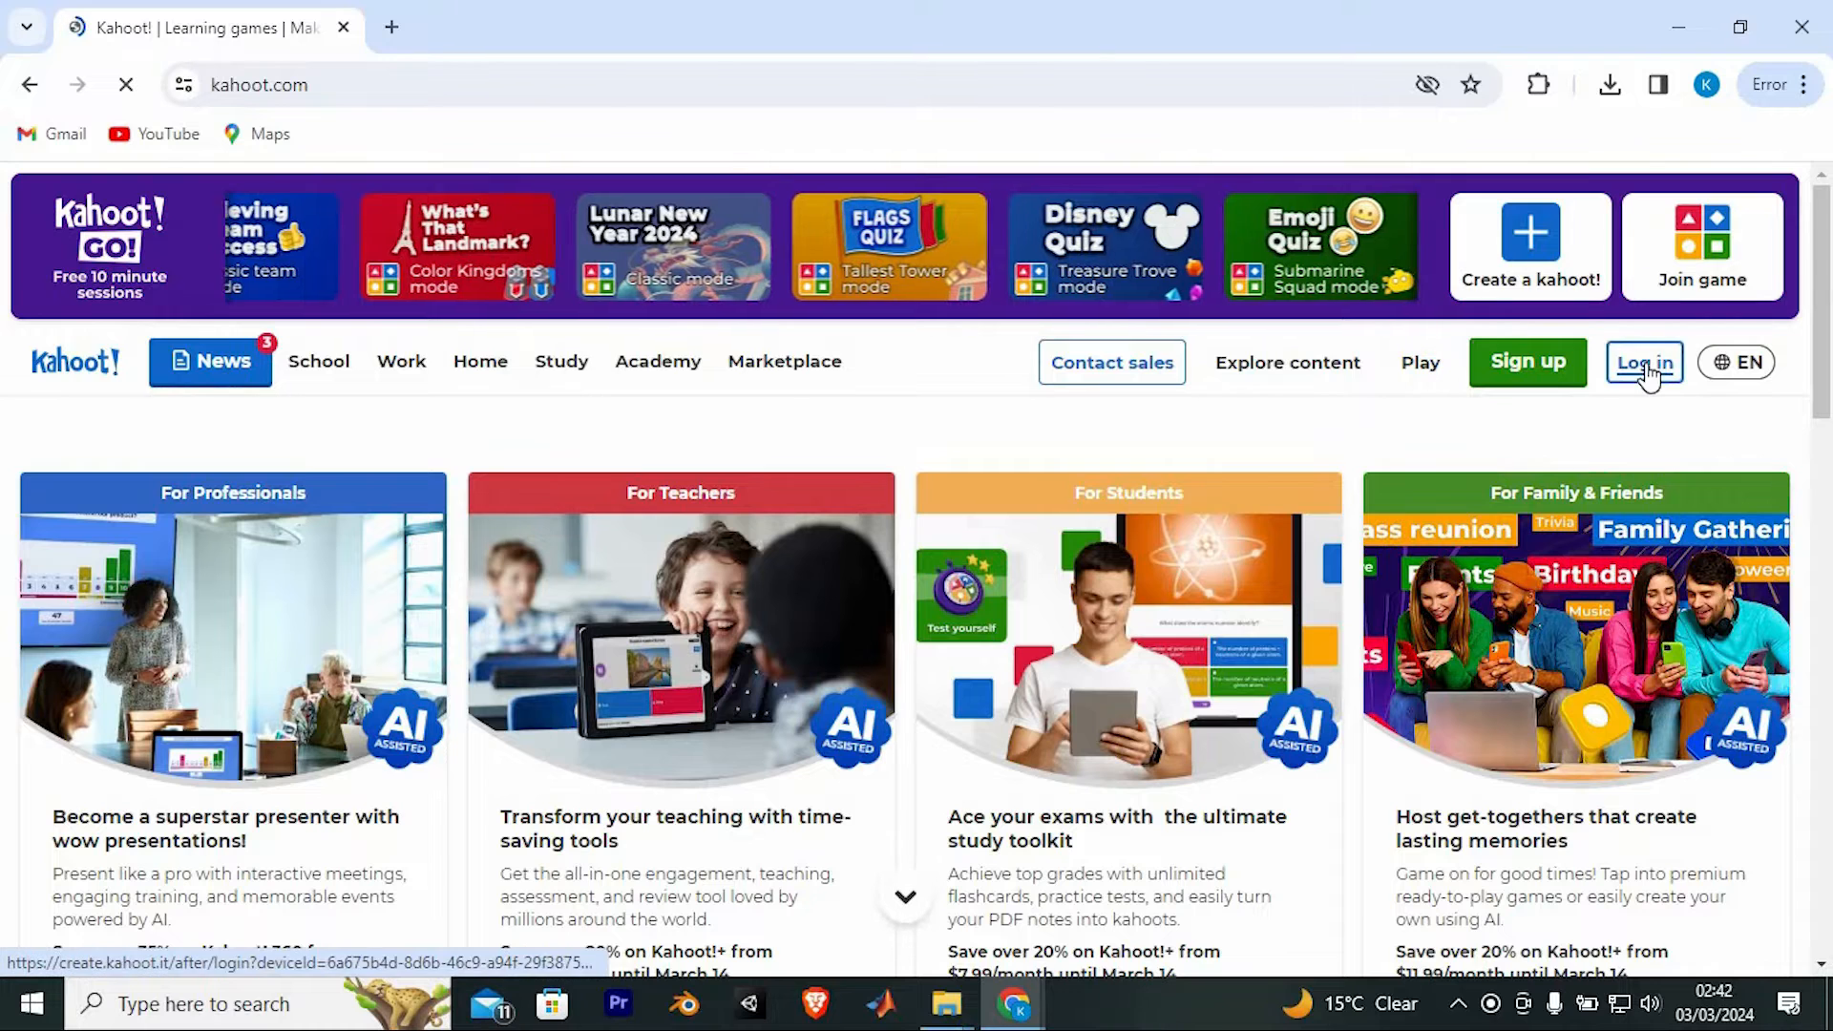
{"action": "left_click", "coordinate": [1644, 361]}
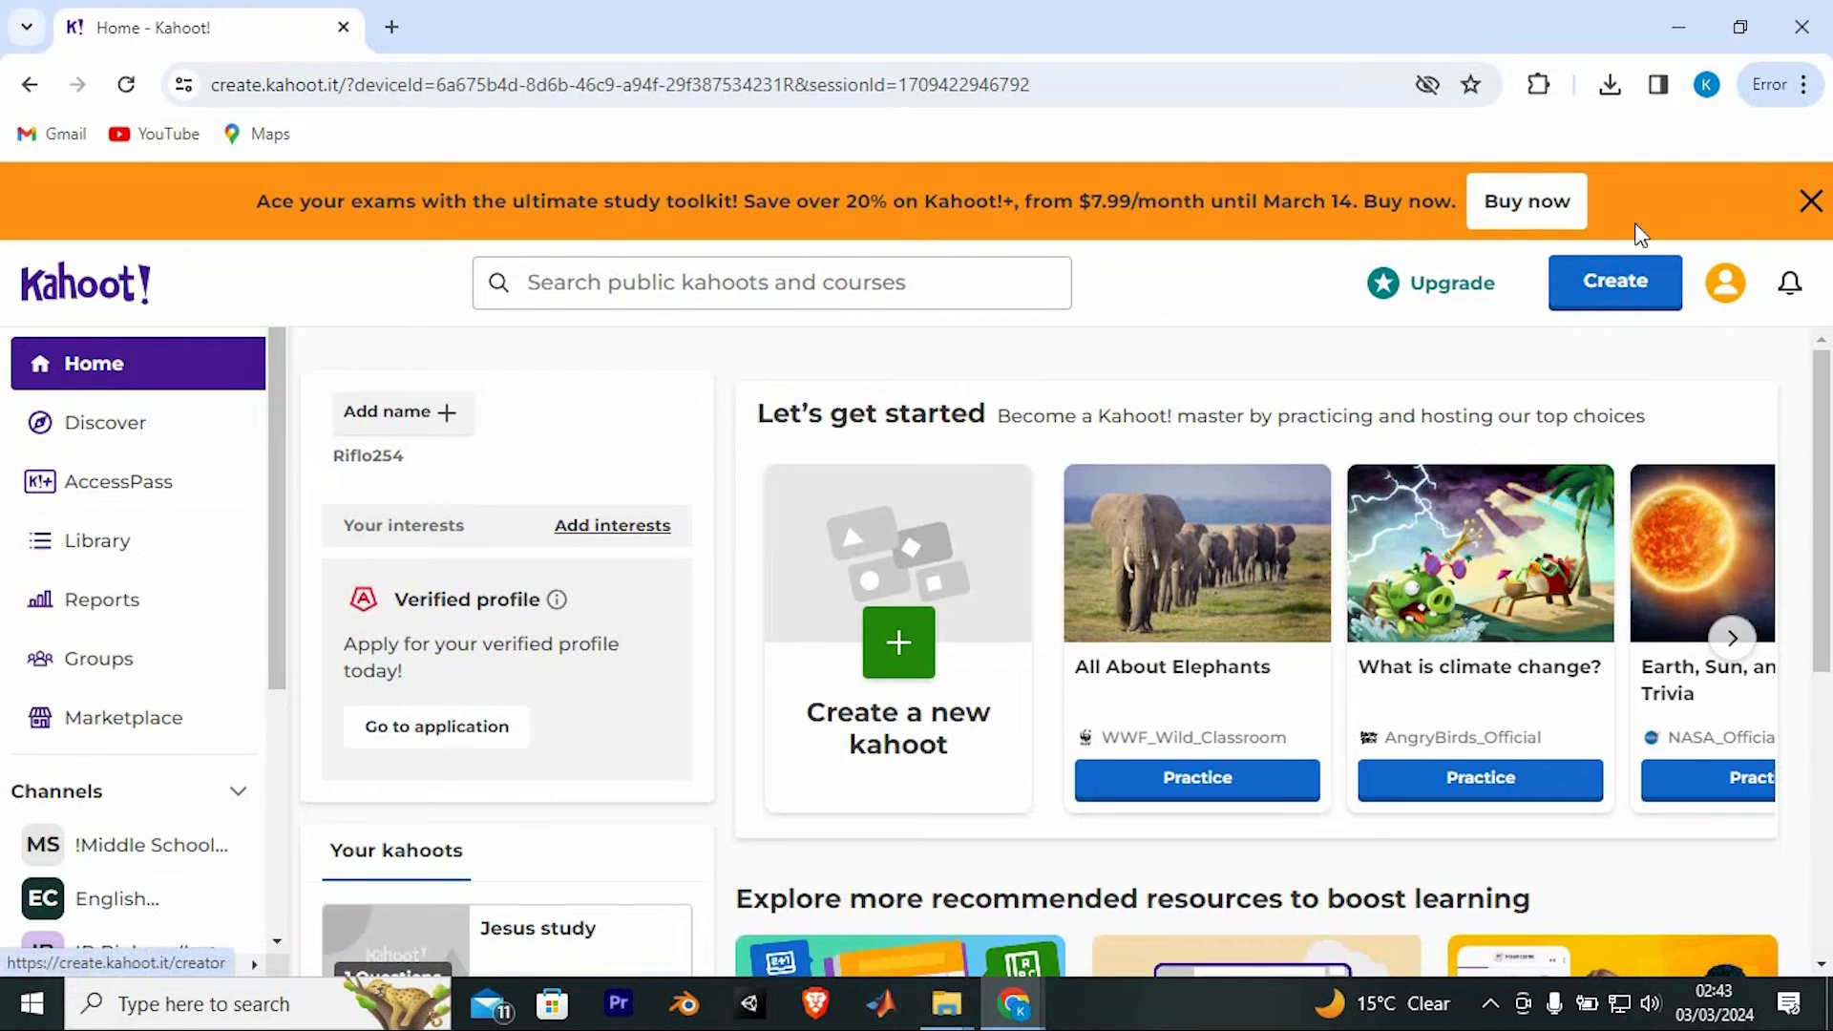
{"action": "left_click", "coordinate": [100, 541]}
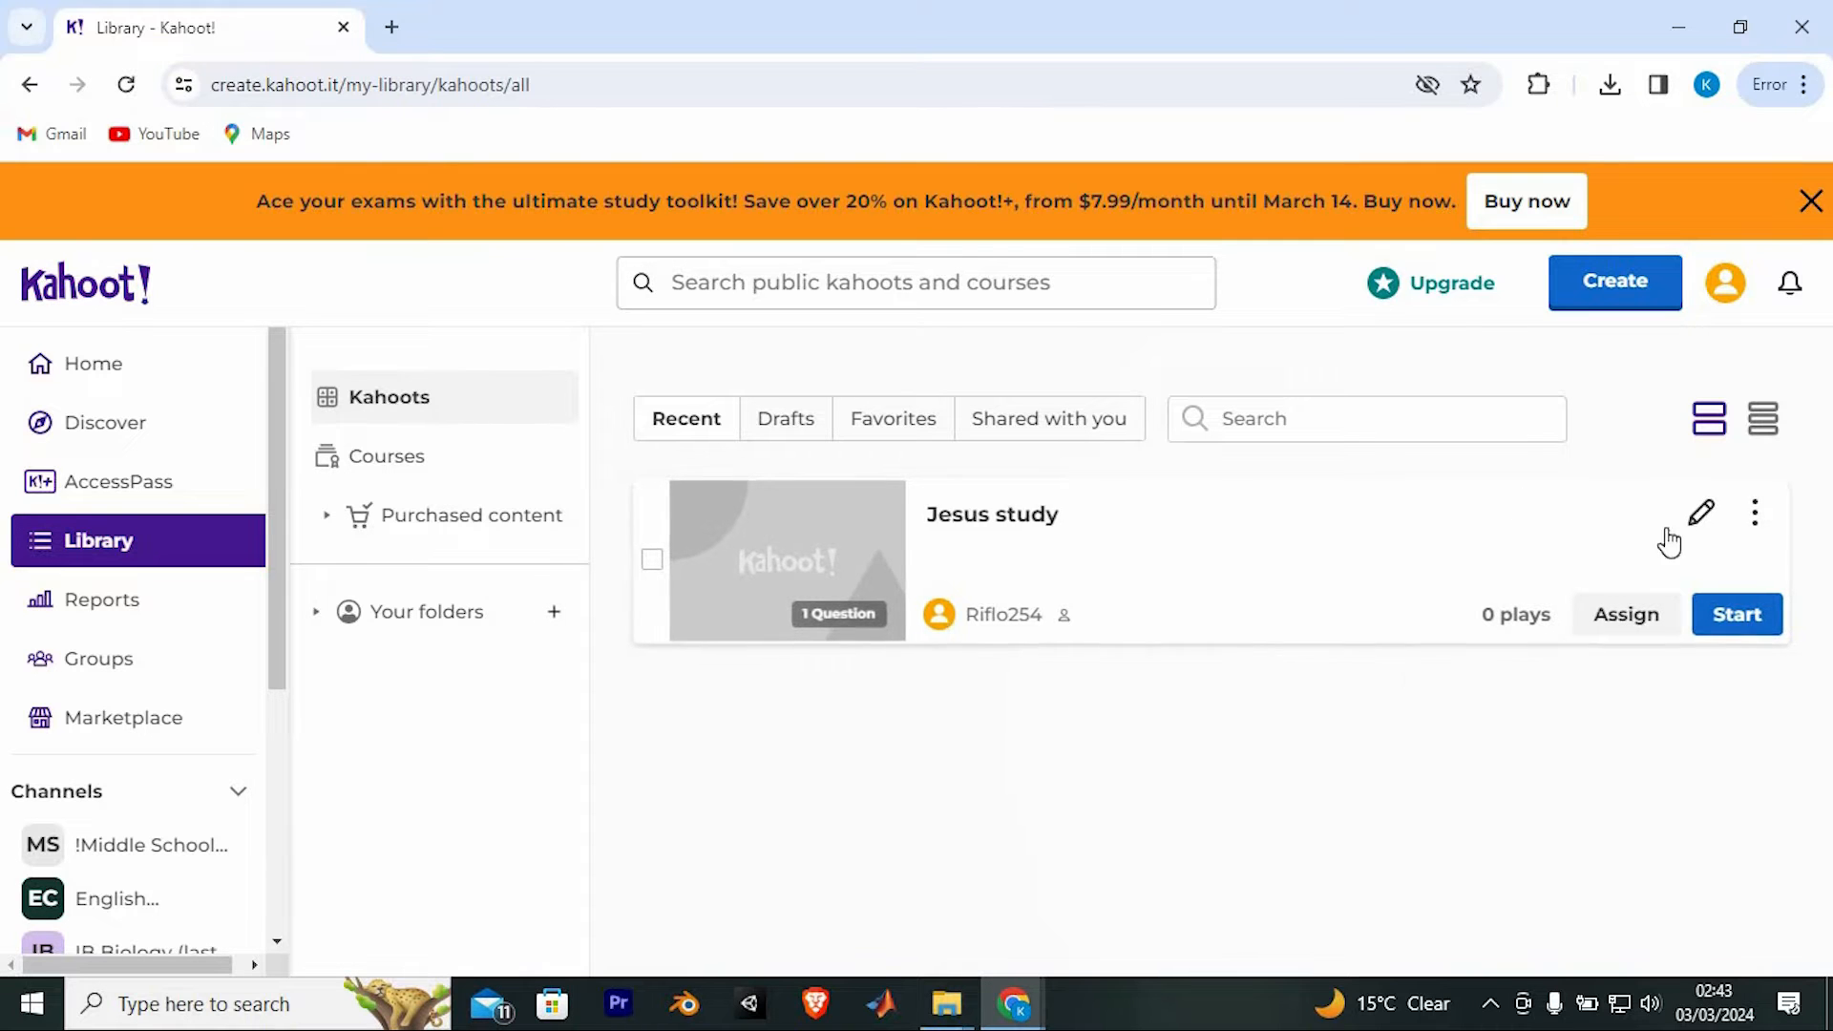
Step: Host 'Jesus study', expand the lobby QR code (PIN 432 2474), and show the Windows Action Center
{"action": "left_click", "coordinate": [1736, 613]}
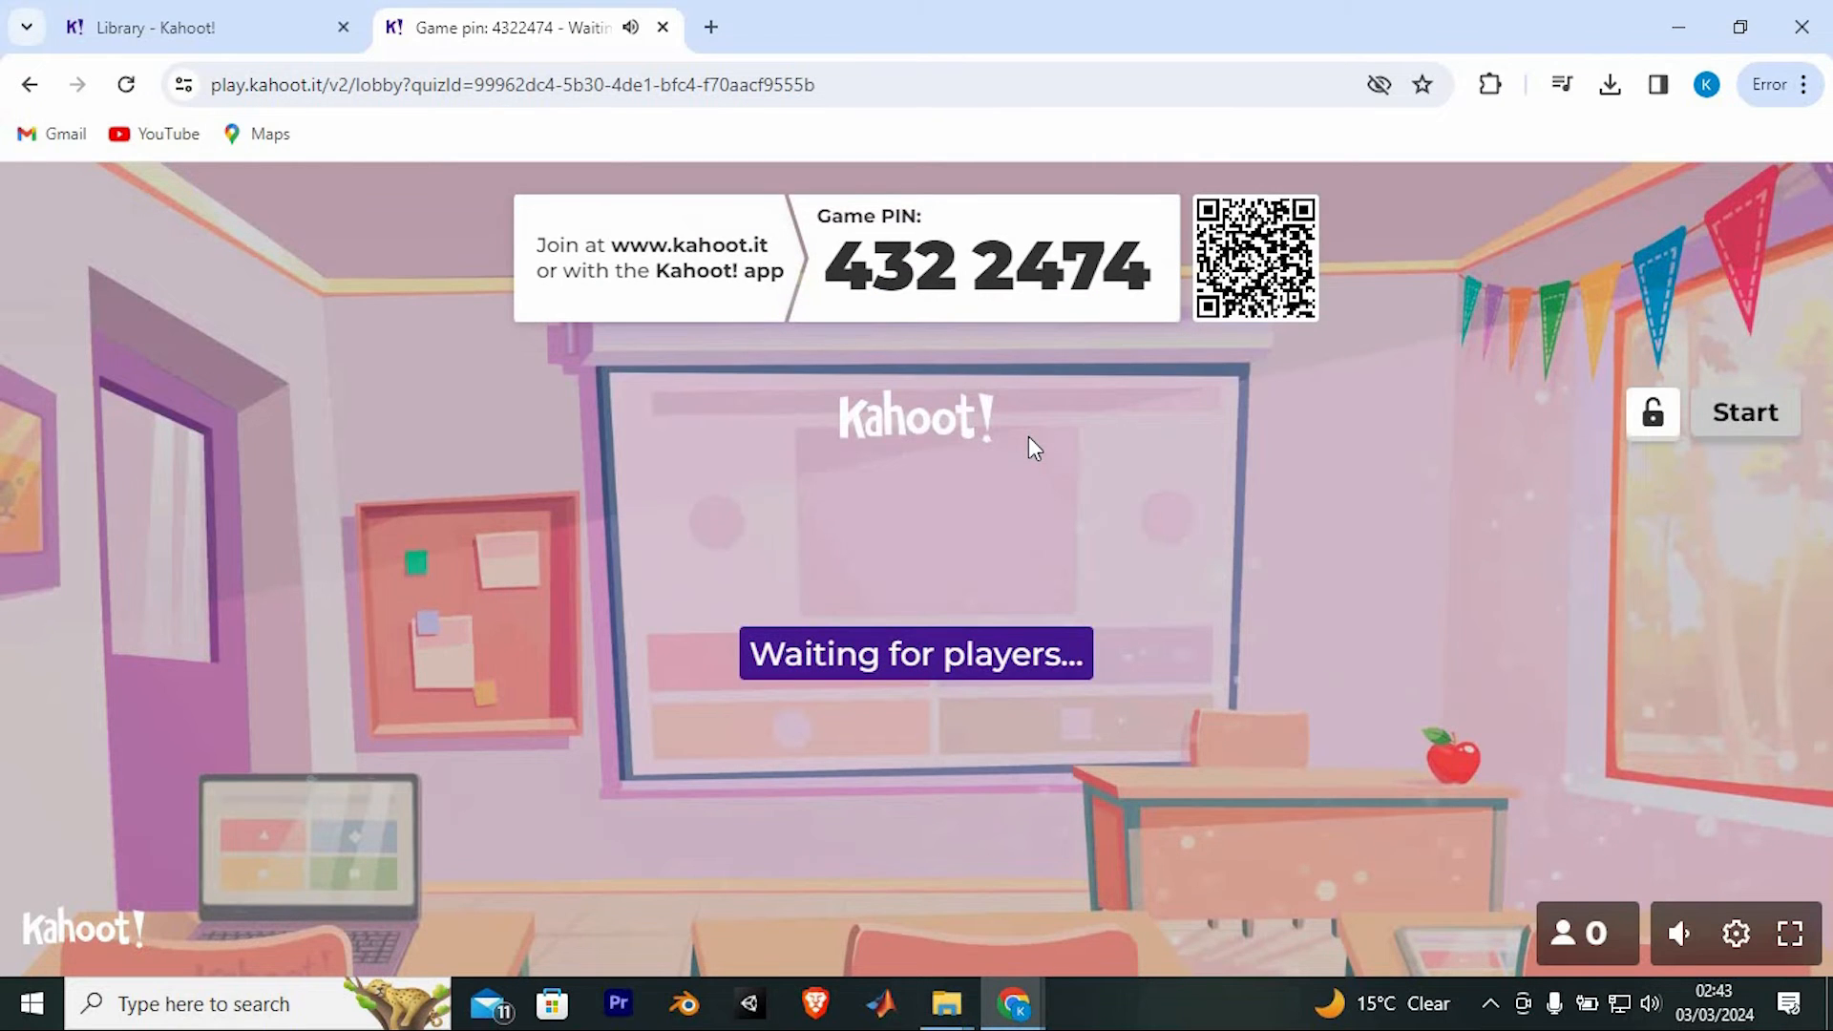
{"action": "mouse_move", "coordinate": [1256, 257]}
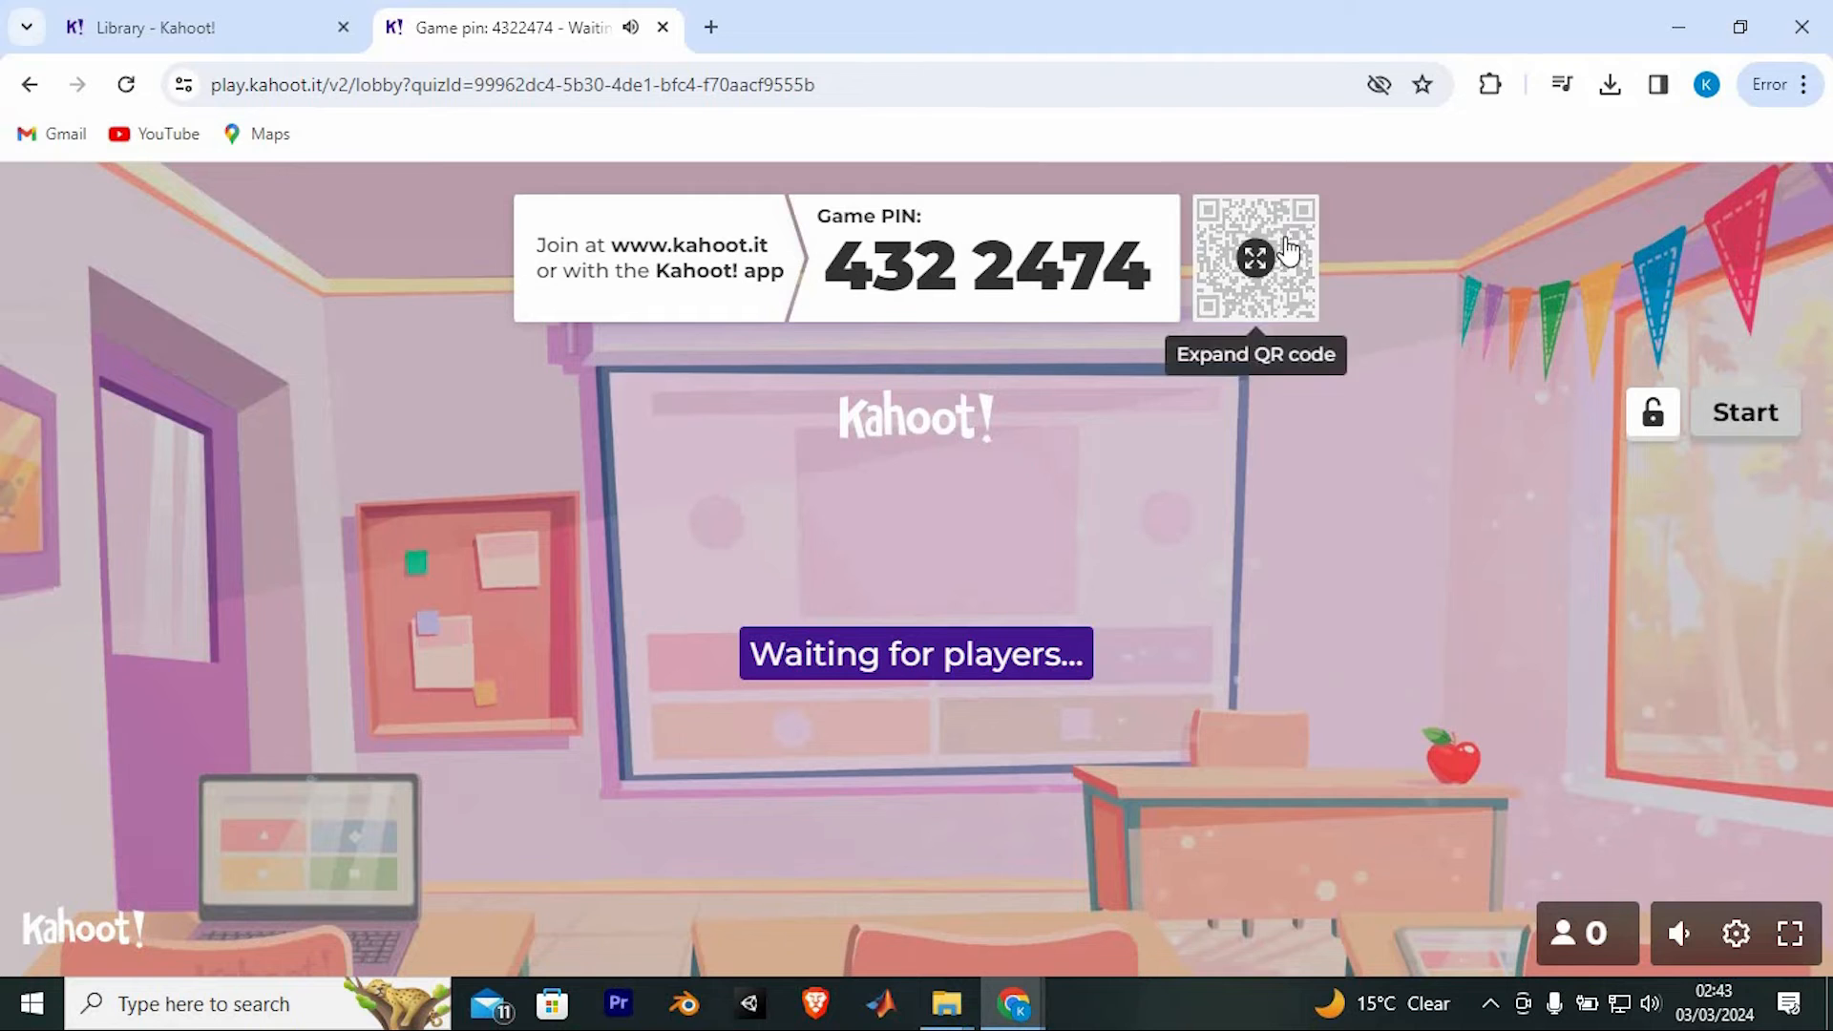
{"action": "left_click", "coordinate": [1255, 260]}
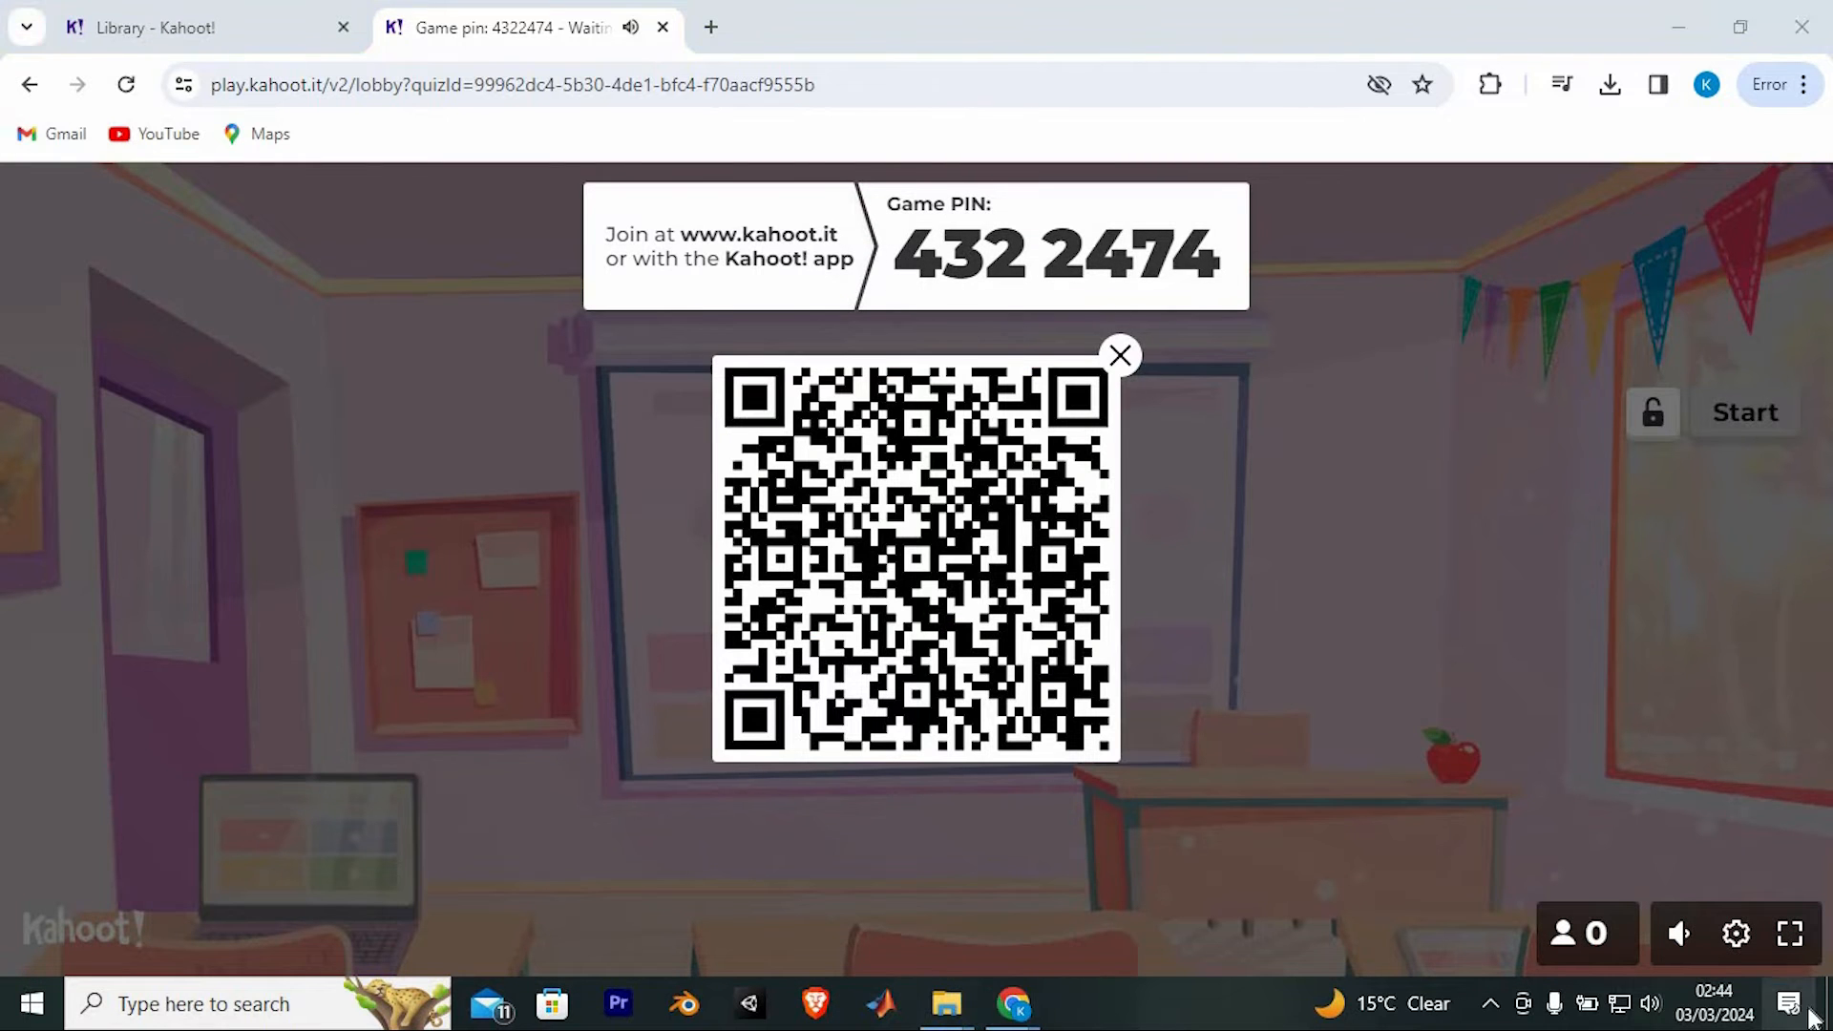
{"action": "left_click", "coordinate": [1787, 1002]}
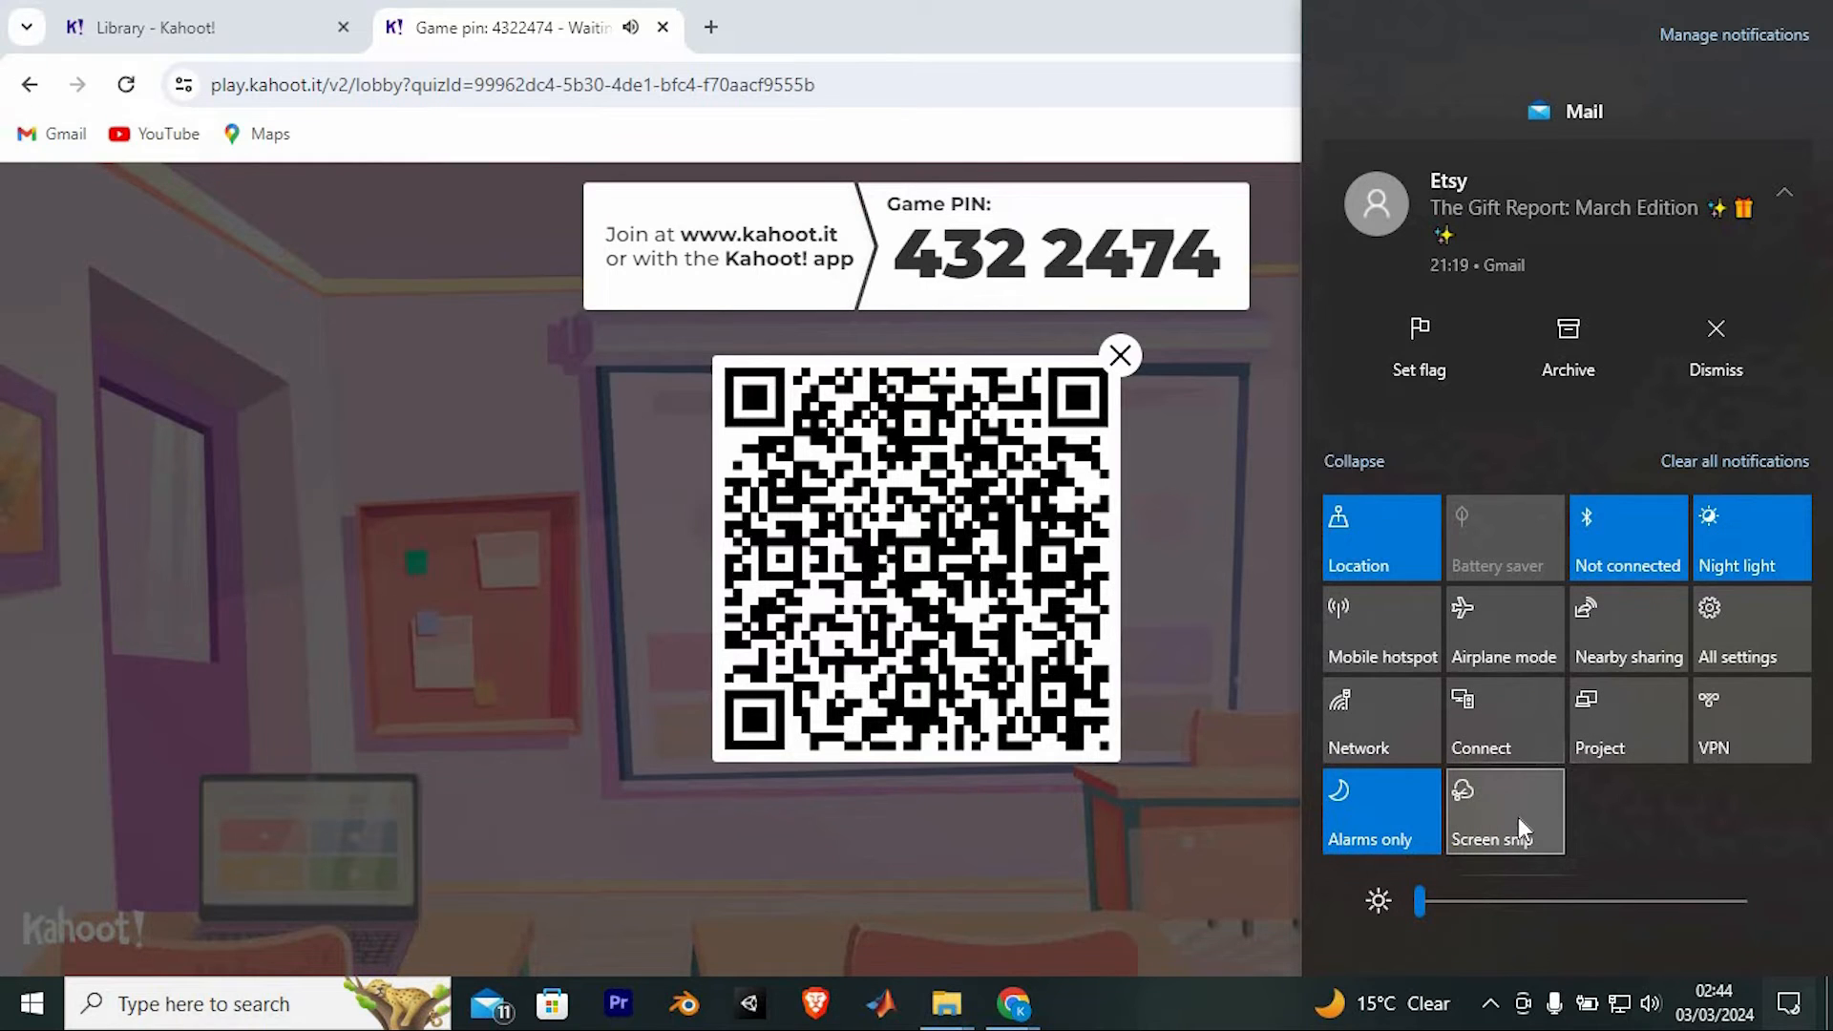
Step: Snip the enlarged lobby QR code into Snip & Sketch for sharing
{"action": "left_click", "coordinate": [1505, 813]}
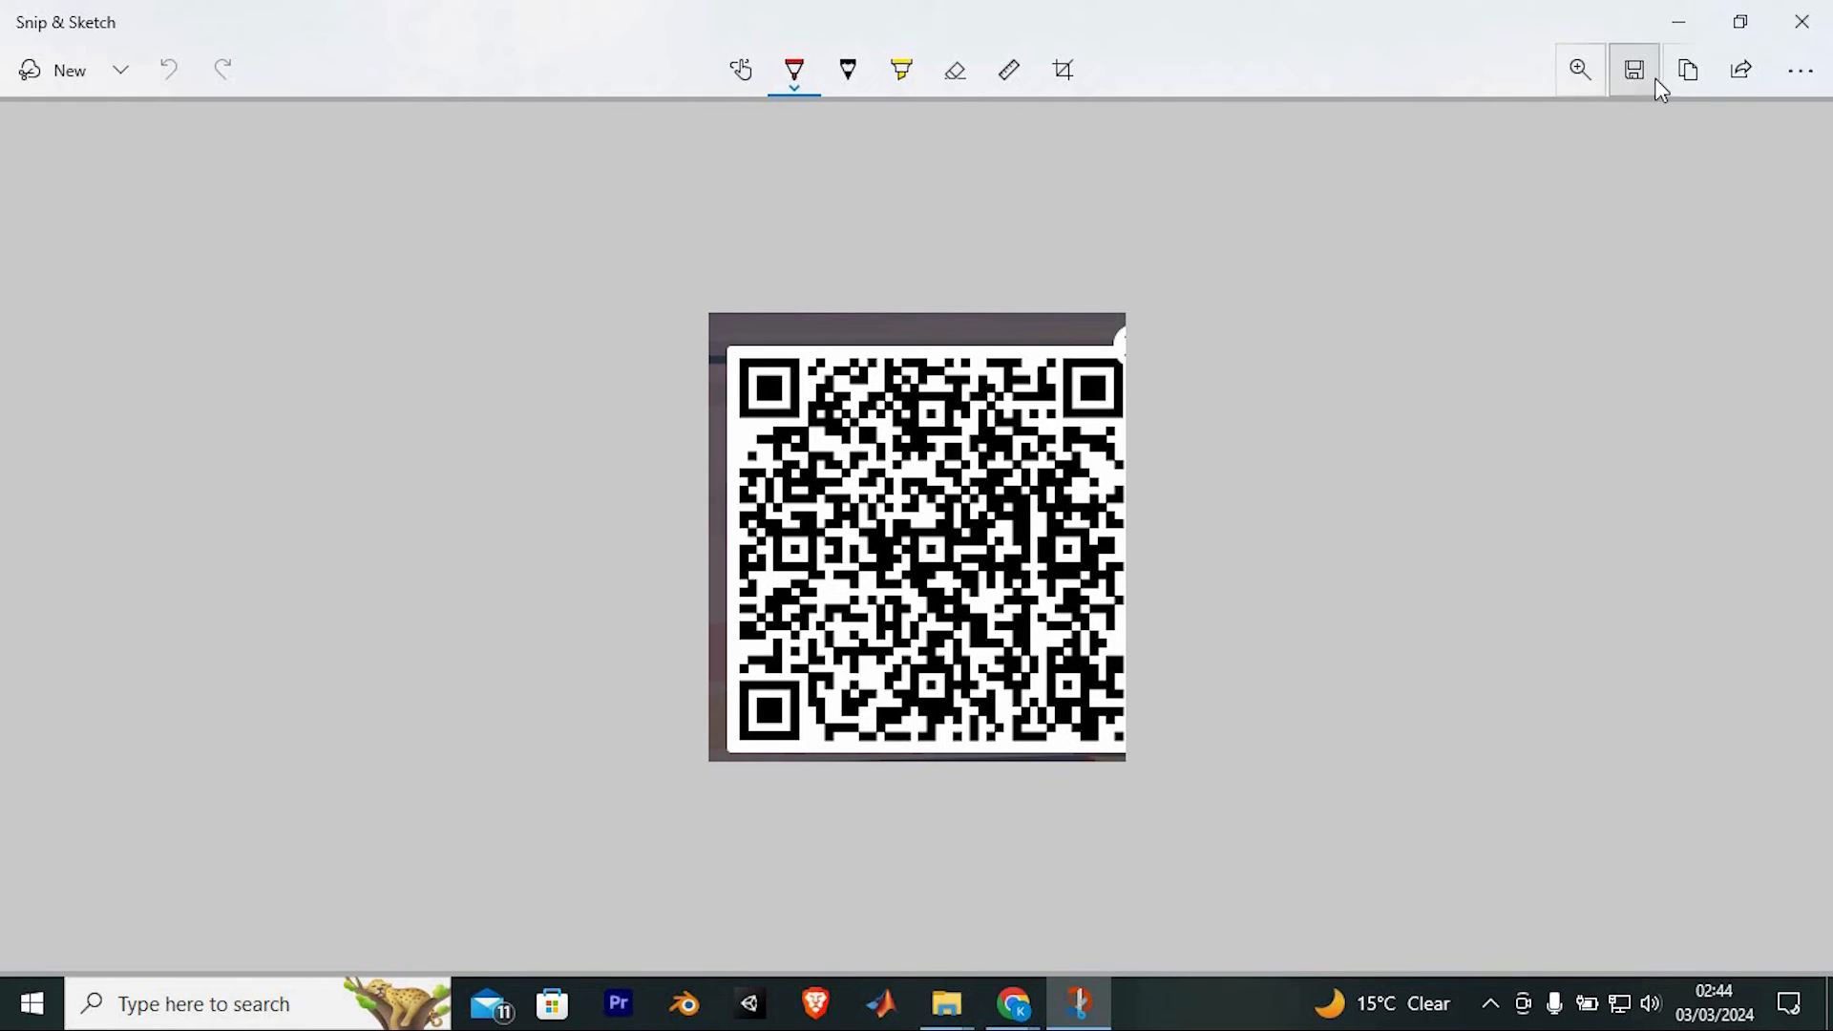
{"action": "mouse_move", "coordinate": [1686, 71]}
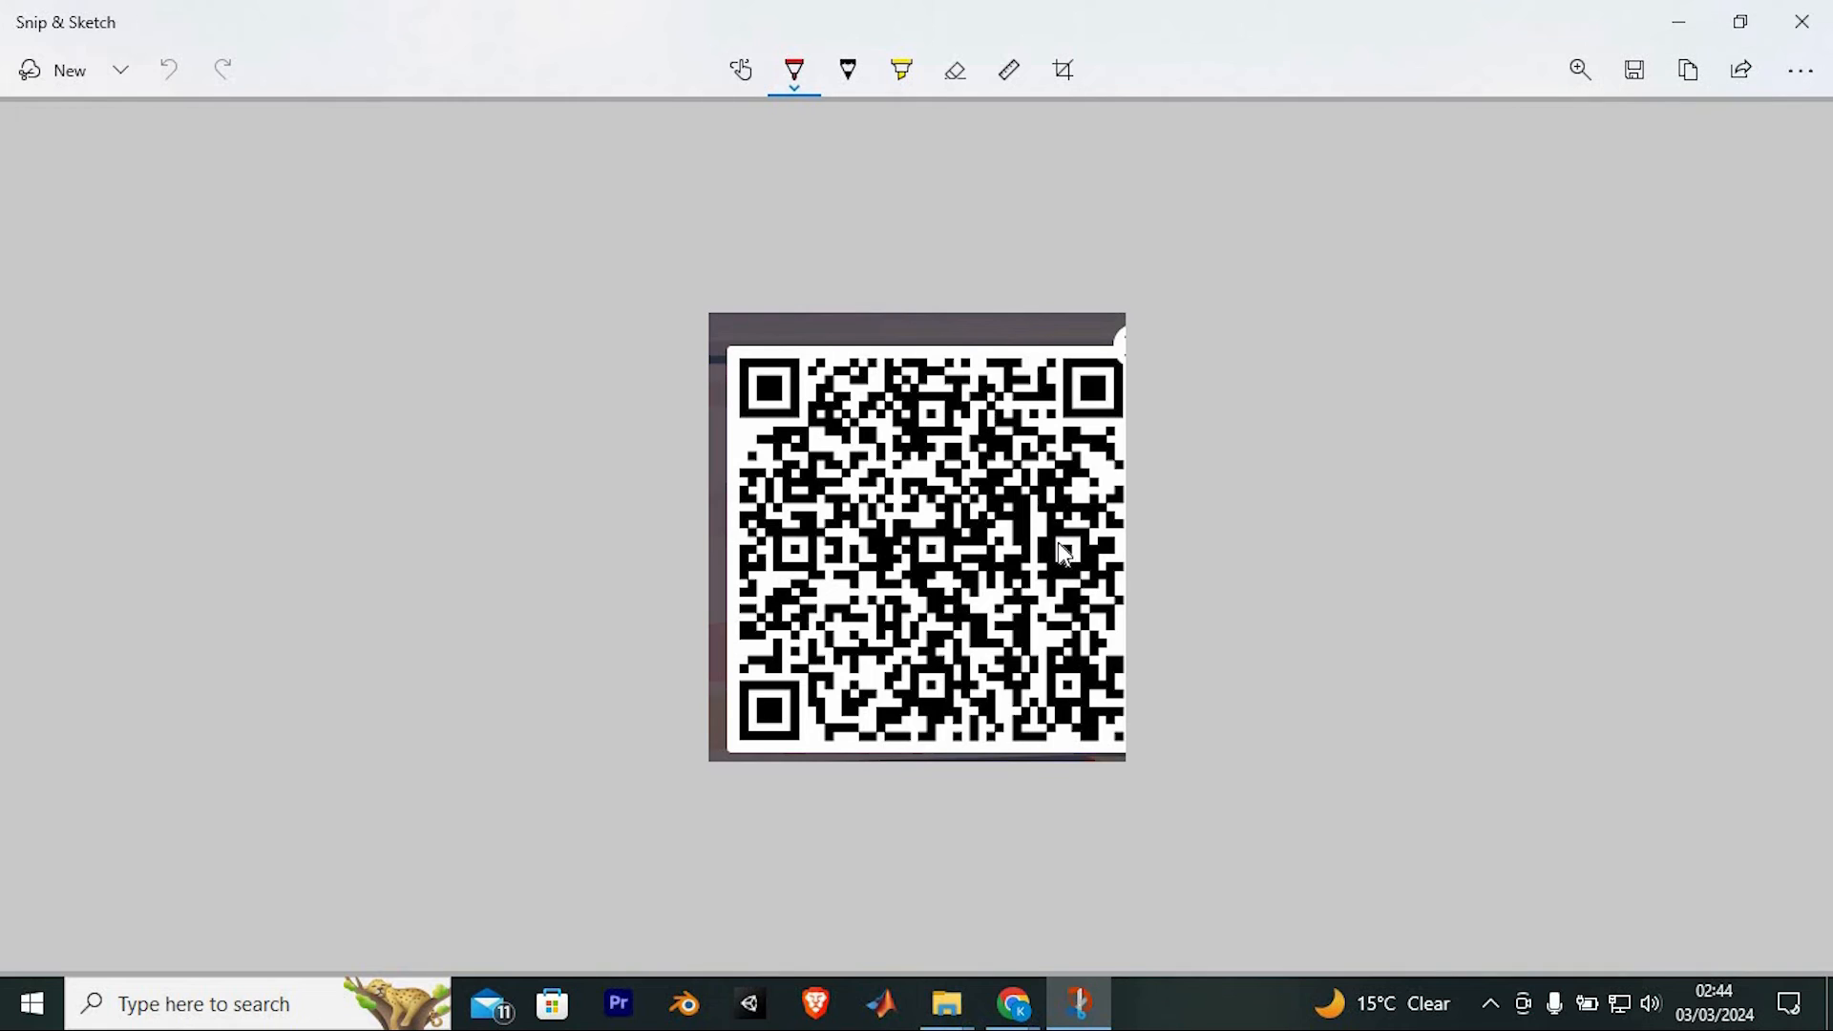
{"action": "mouse_move", "coordinate": [931, 511]}
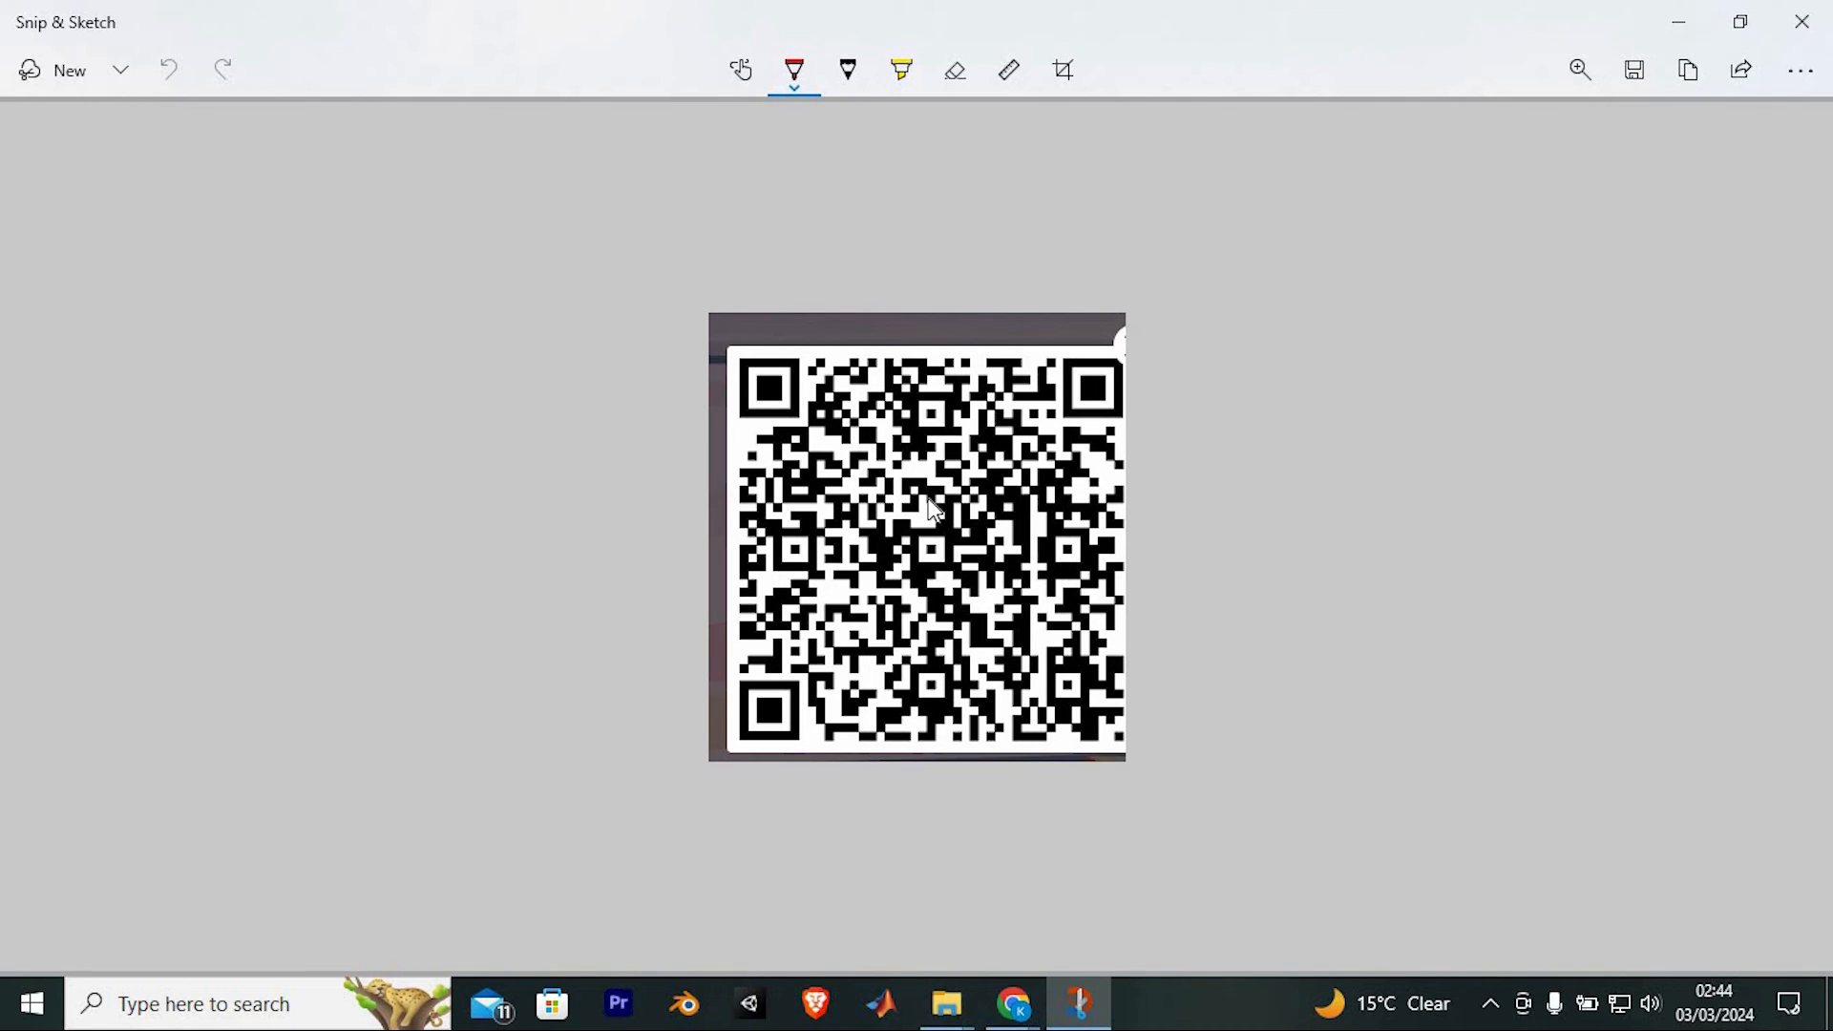
{"action": "mouse_move", "coordinate": [1804, 21]}
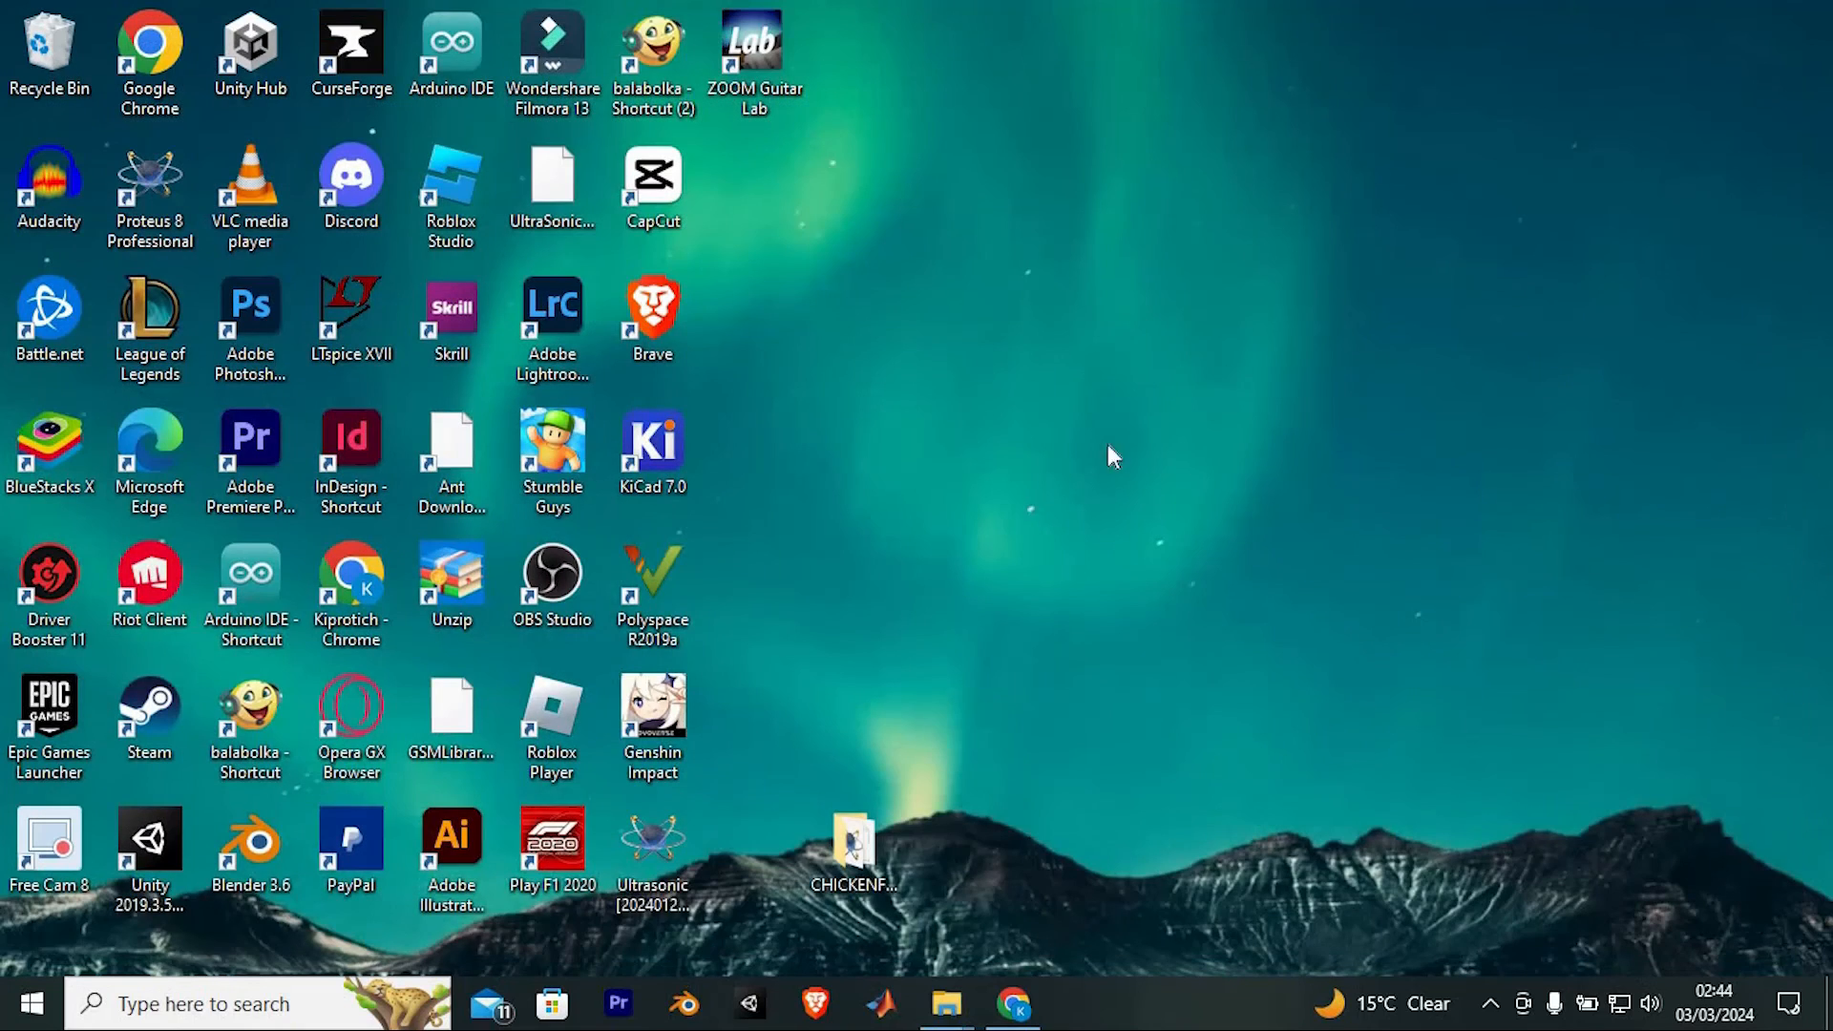
{"action": "mouse_move", "coordinate": [1012, 523]}
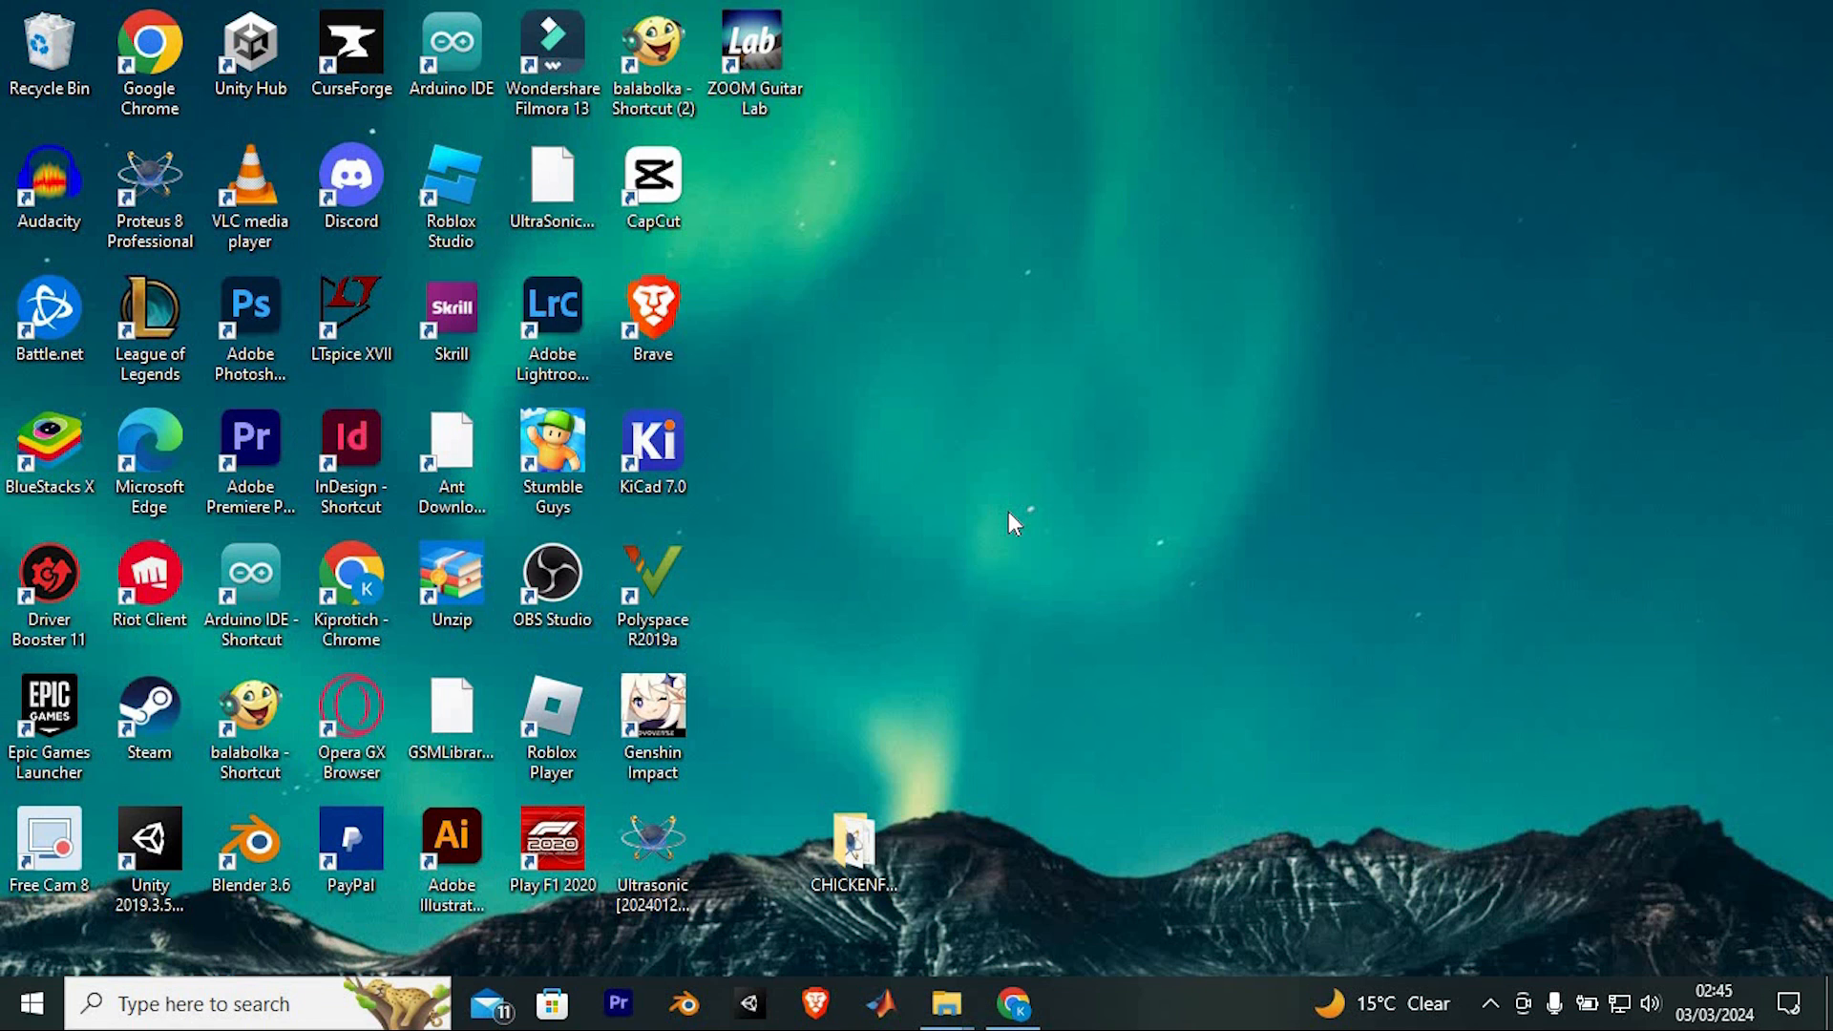